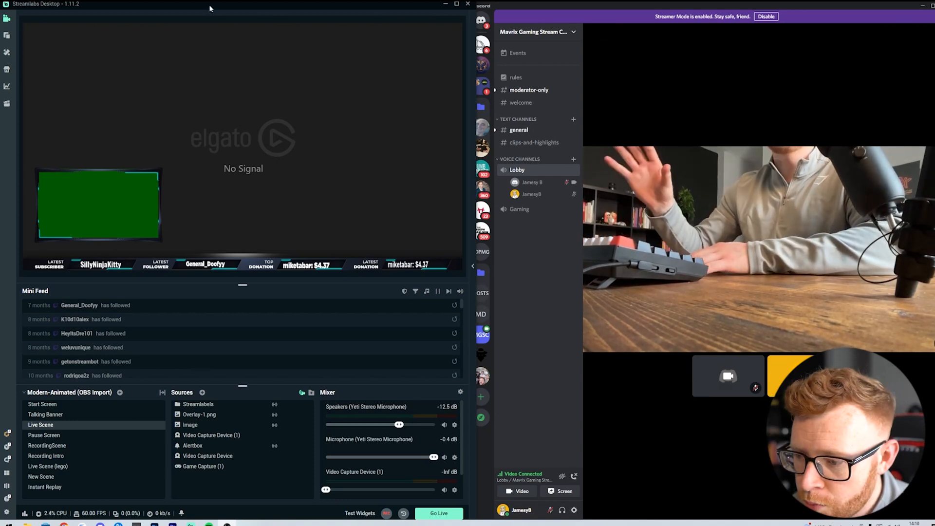
Add a Window Capture source named 'Discord' to the Live Scene and bring up its settings
left_click(201, 393)
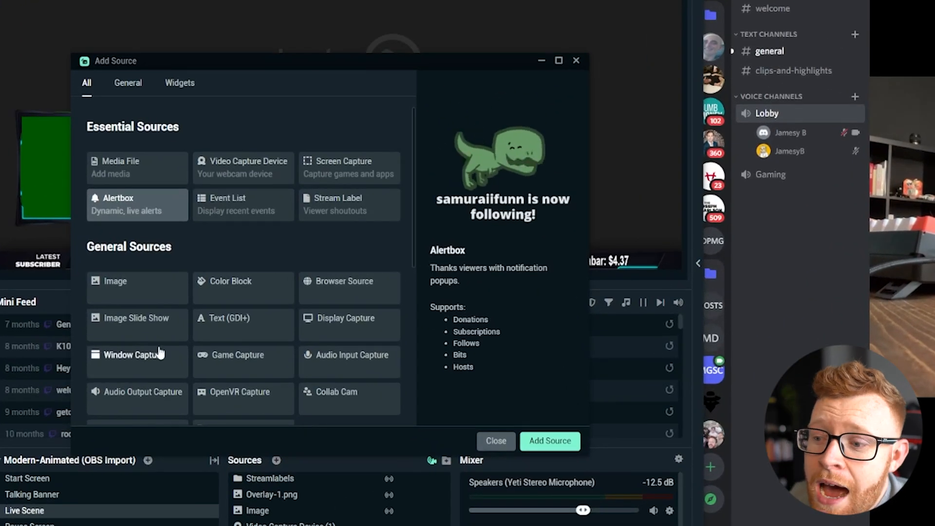
left_click(137, 355)
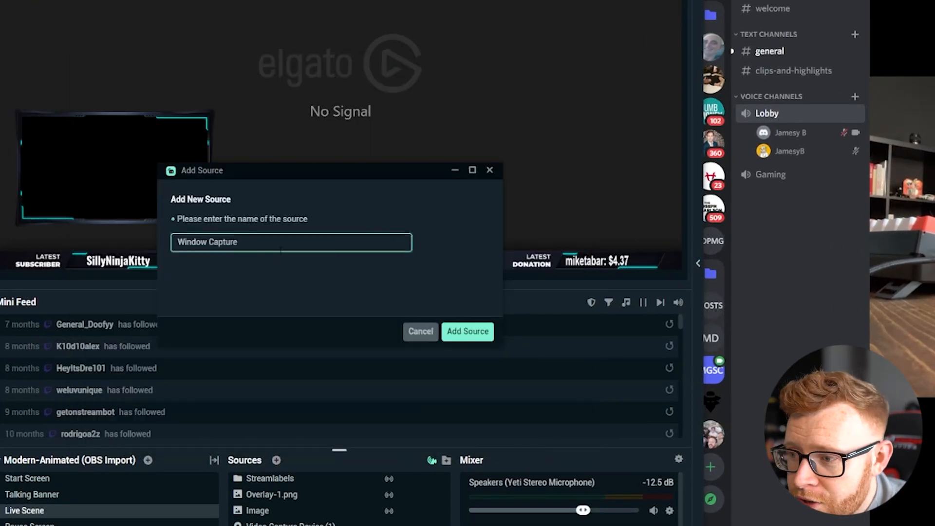
type("Discord")
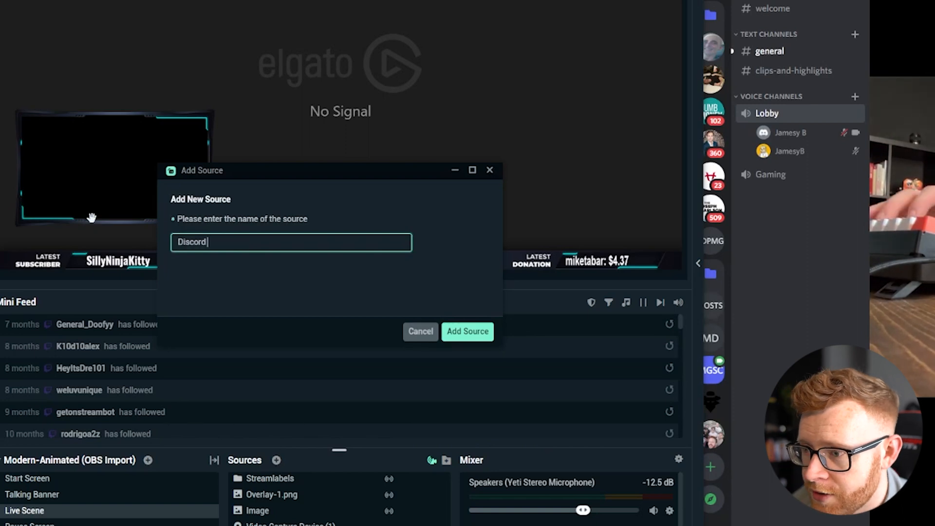
left_click(467, 332)
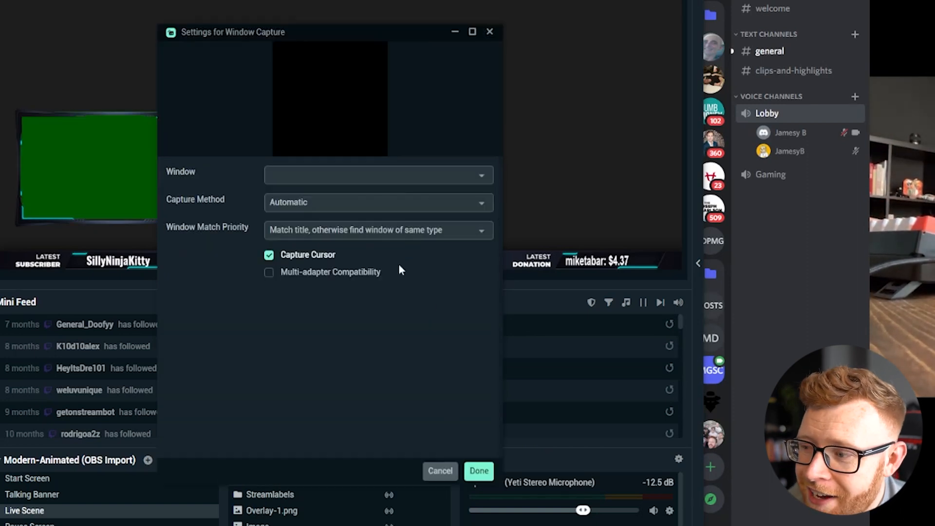
Point the capture at the Discord.exe Lobby window with Client Area kept, and confirm
left_click(378, 174)
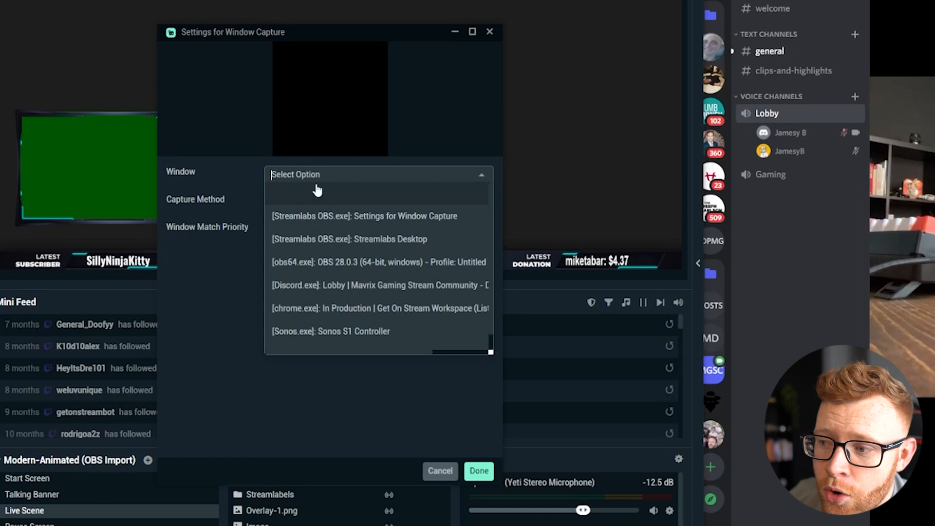
mouse_move(319, 190)
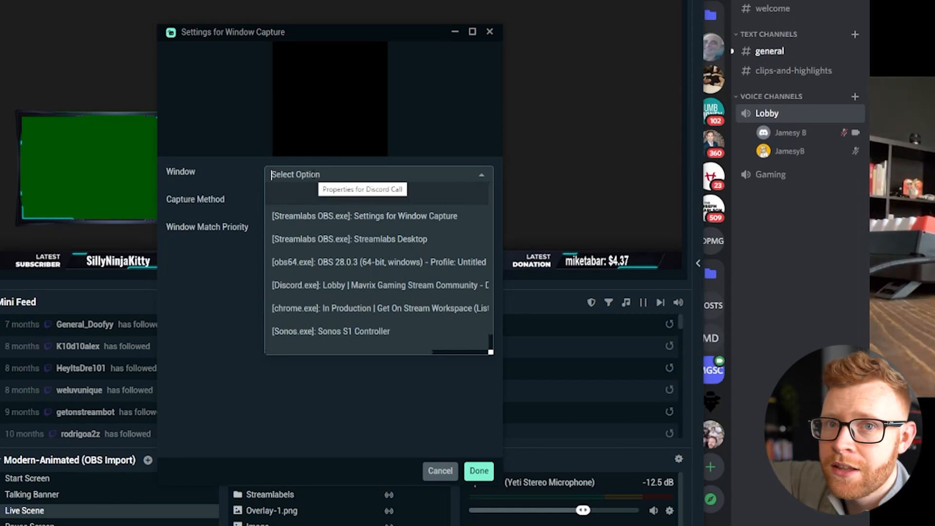
left_click(379, 285)
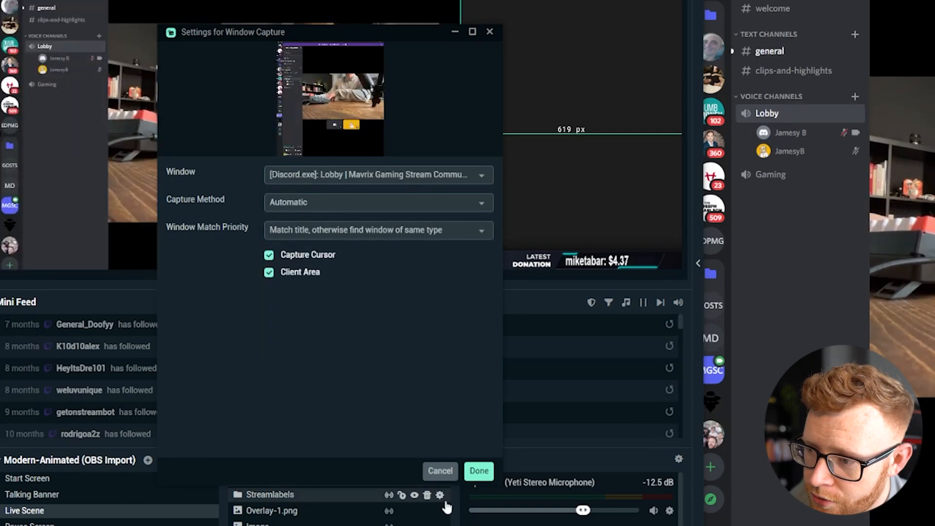
left_click(479, 470)
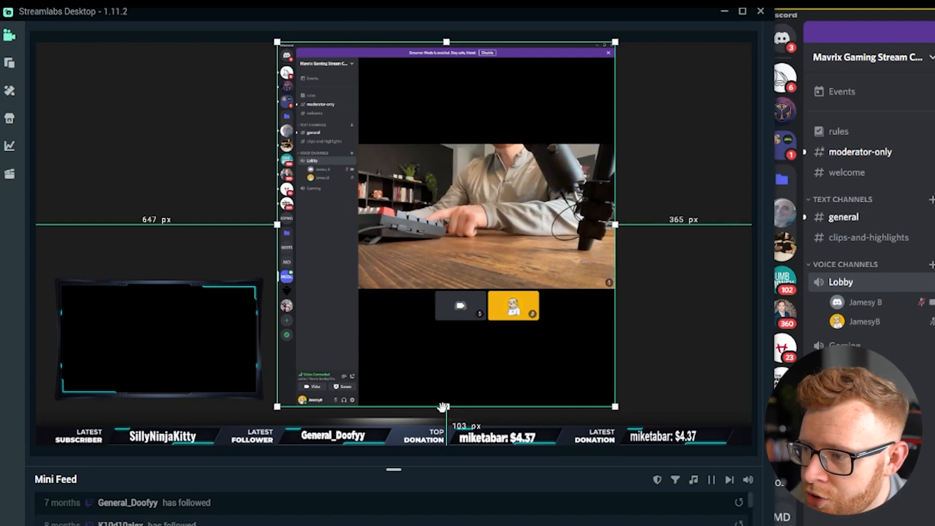
Crop the Discord capture down to just the camera feed
left_click_drag(445, 407, 446, 290)
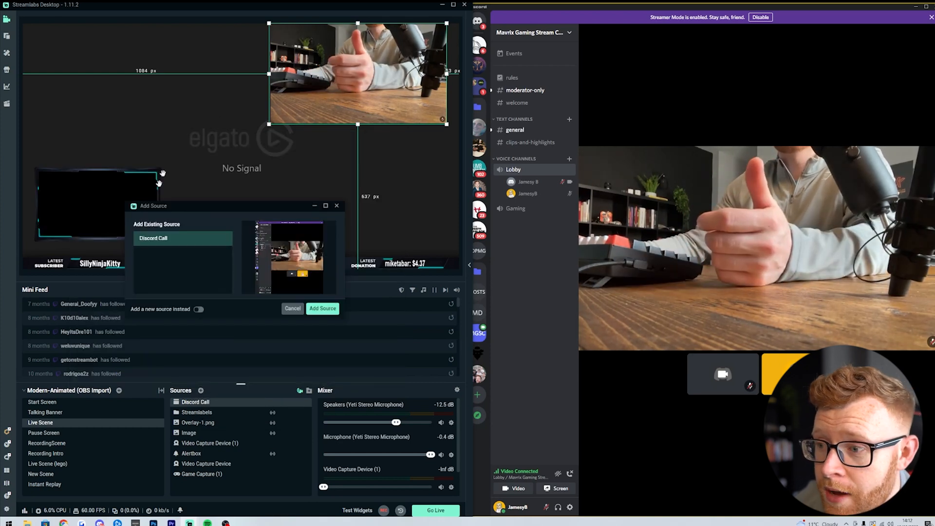
Create a new window capture named 'Discord Person 2' showing the Discord call window
left_click(199, 309)
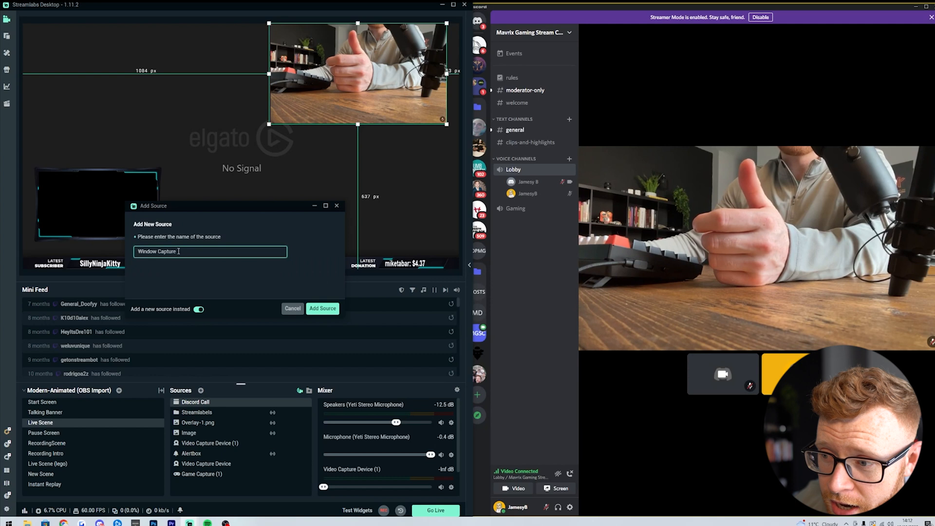
type("Discord Person 2")
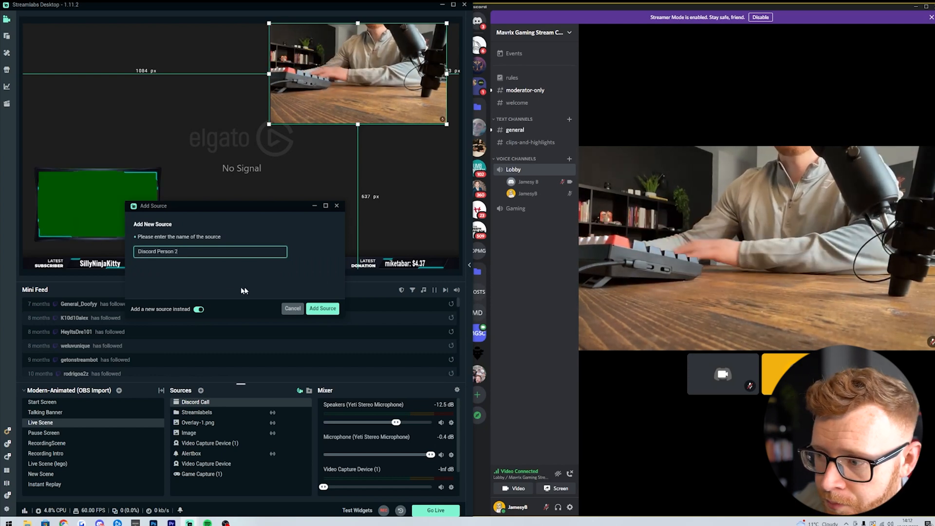
left_click(322, 309)
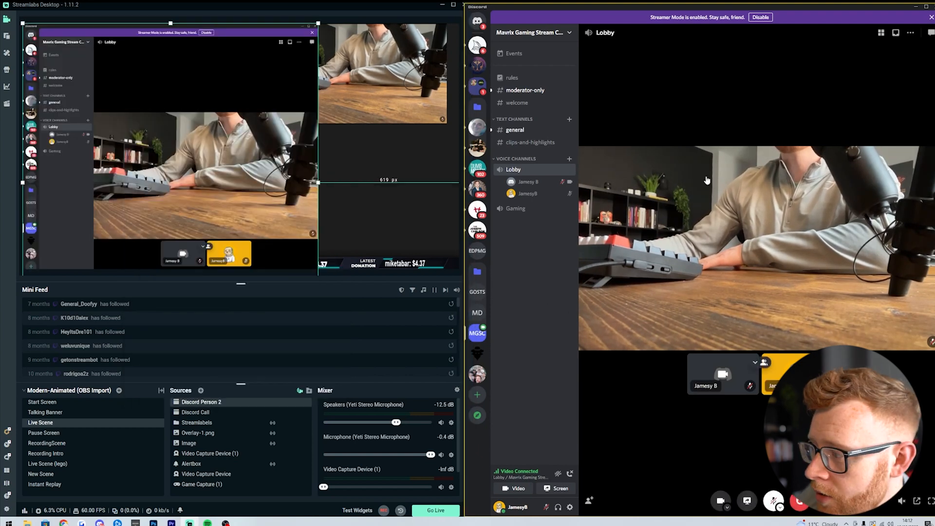
right_click(171, 24)
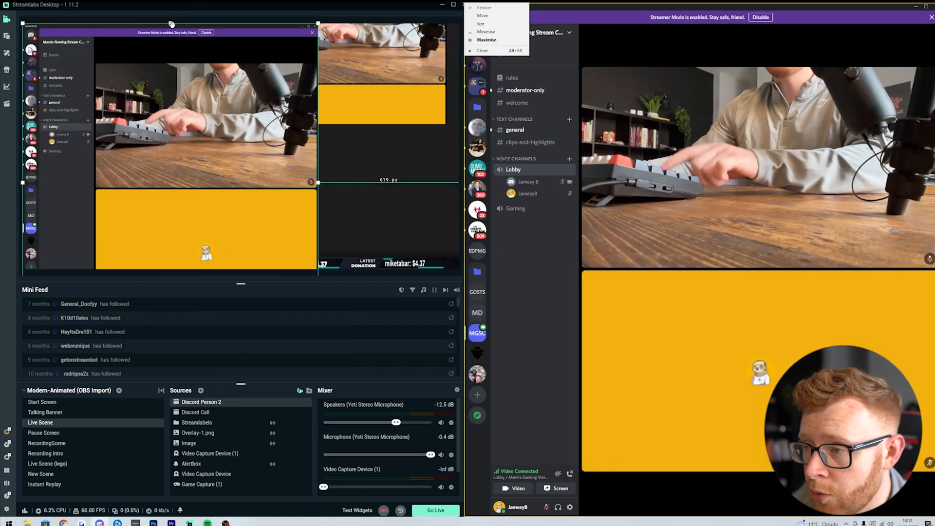